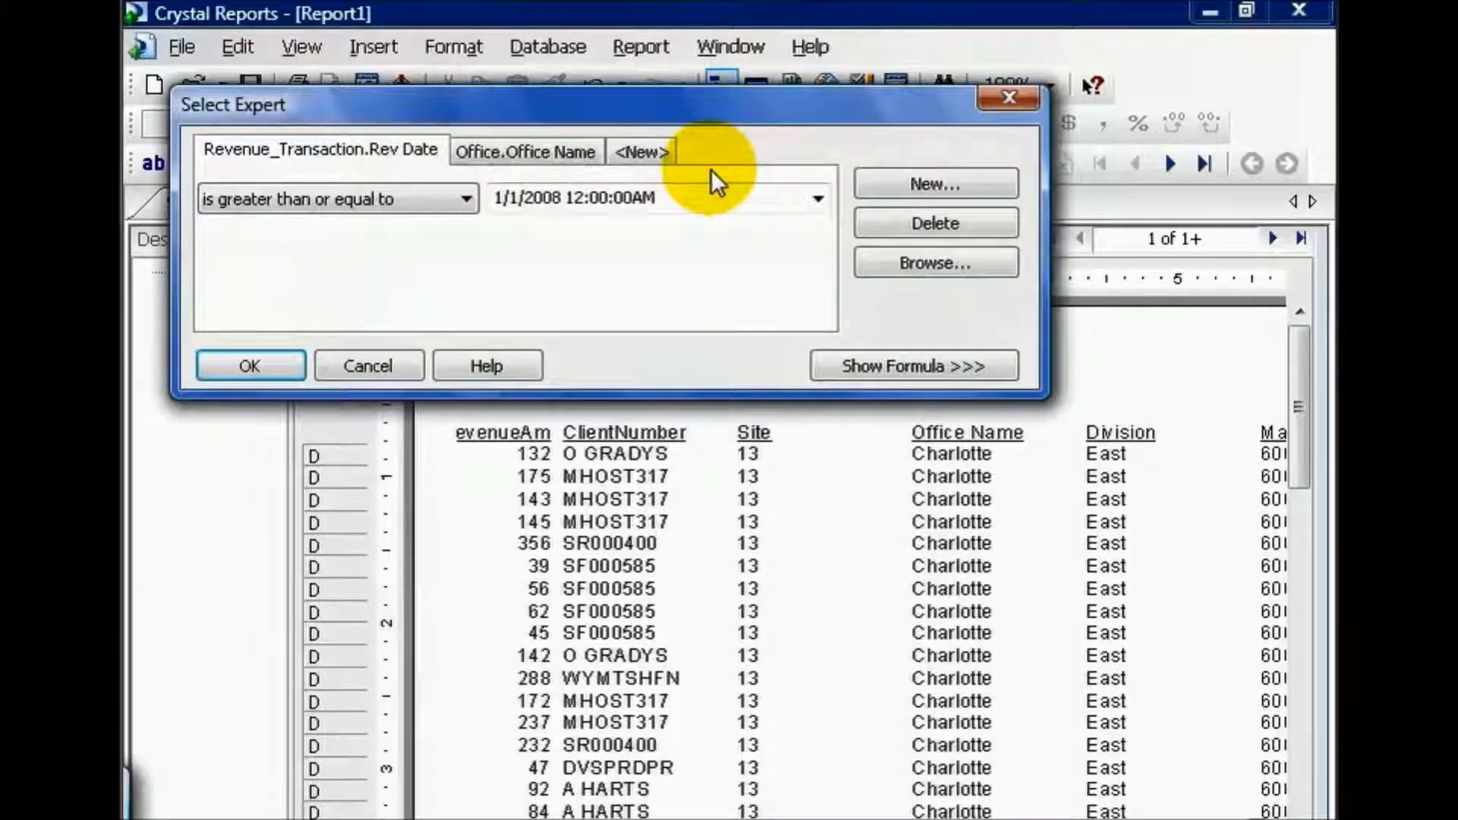
# - Show the selection formula in Select Expert and open it in the Formula Editor
pyautogui.click(913, 365)
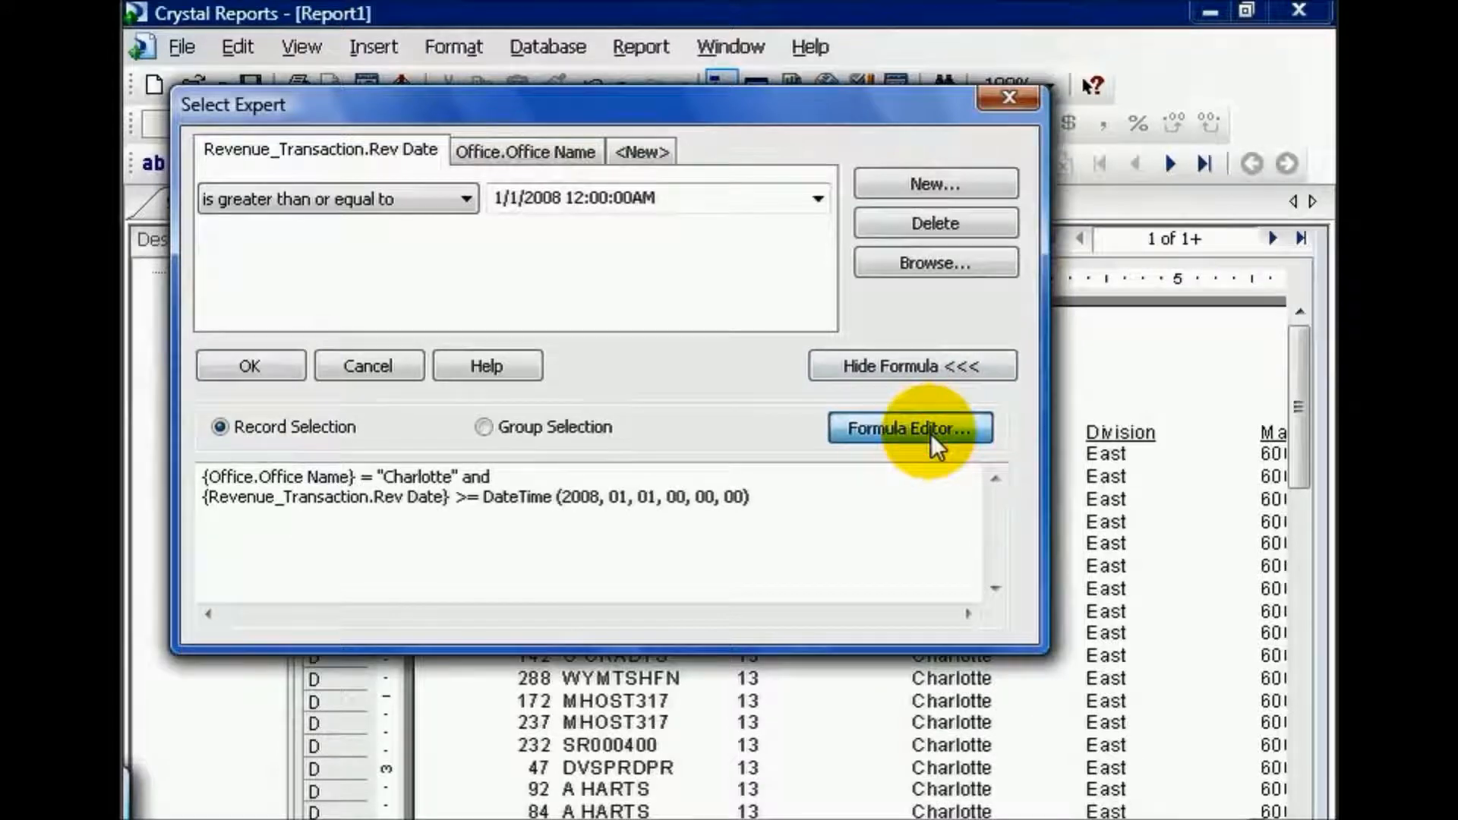
pyautogui.click(908, 428)
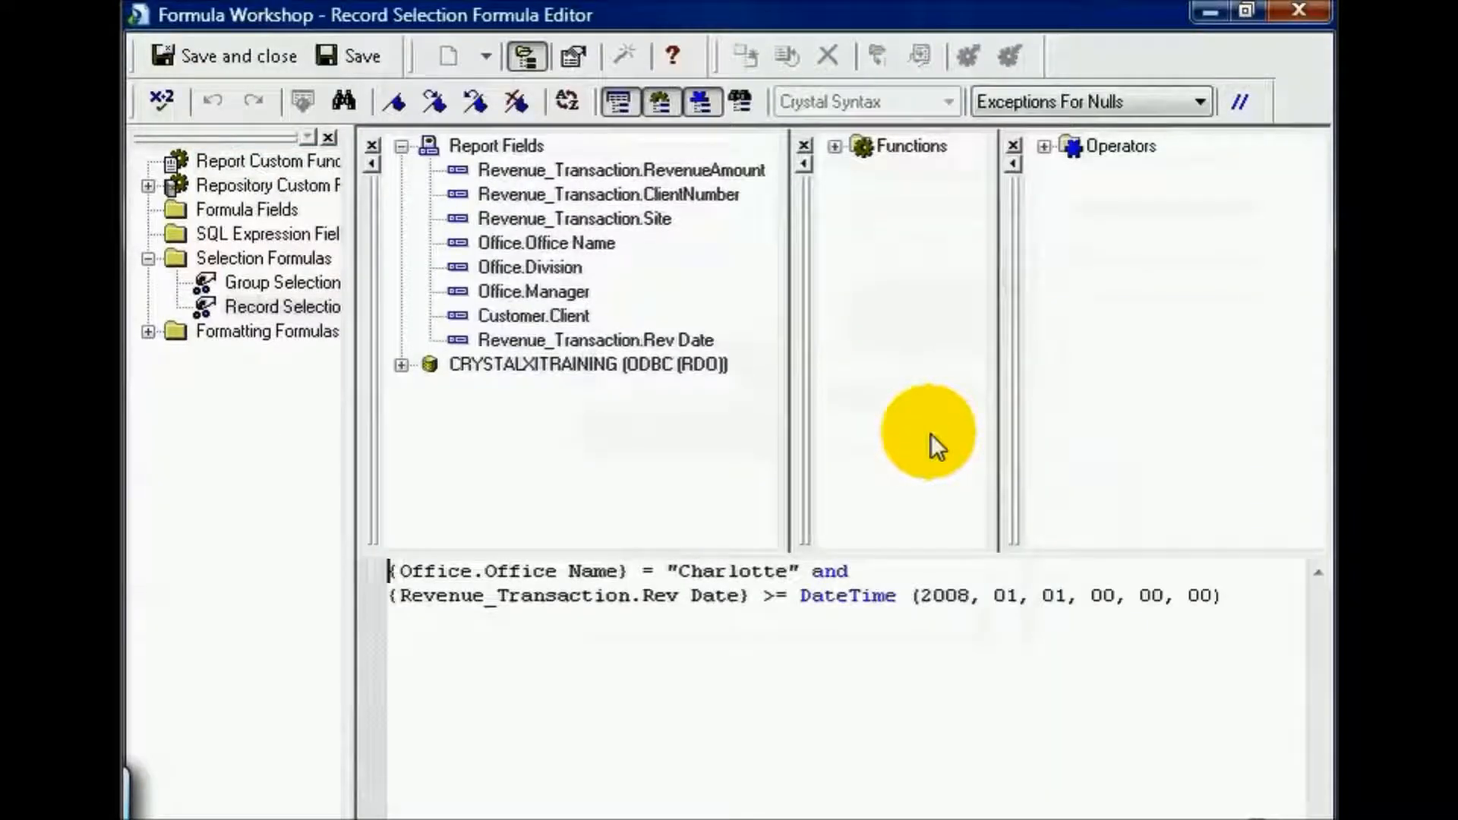
pyautogui.moveTo(941, 488)
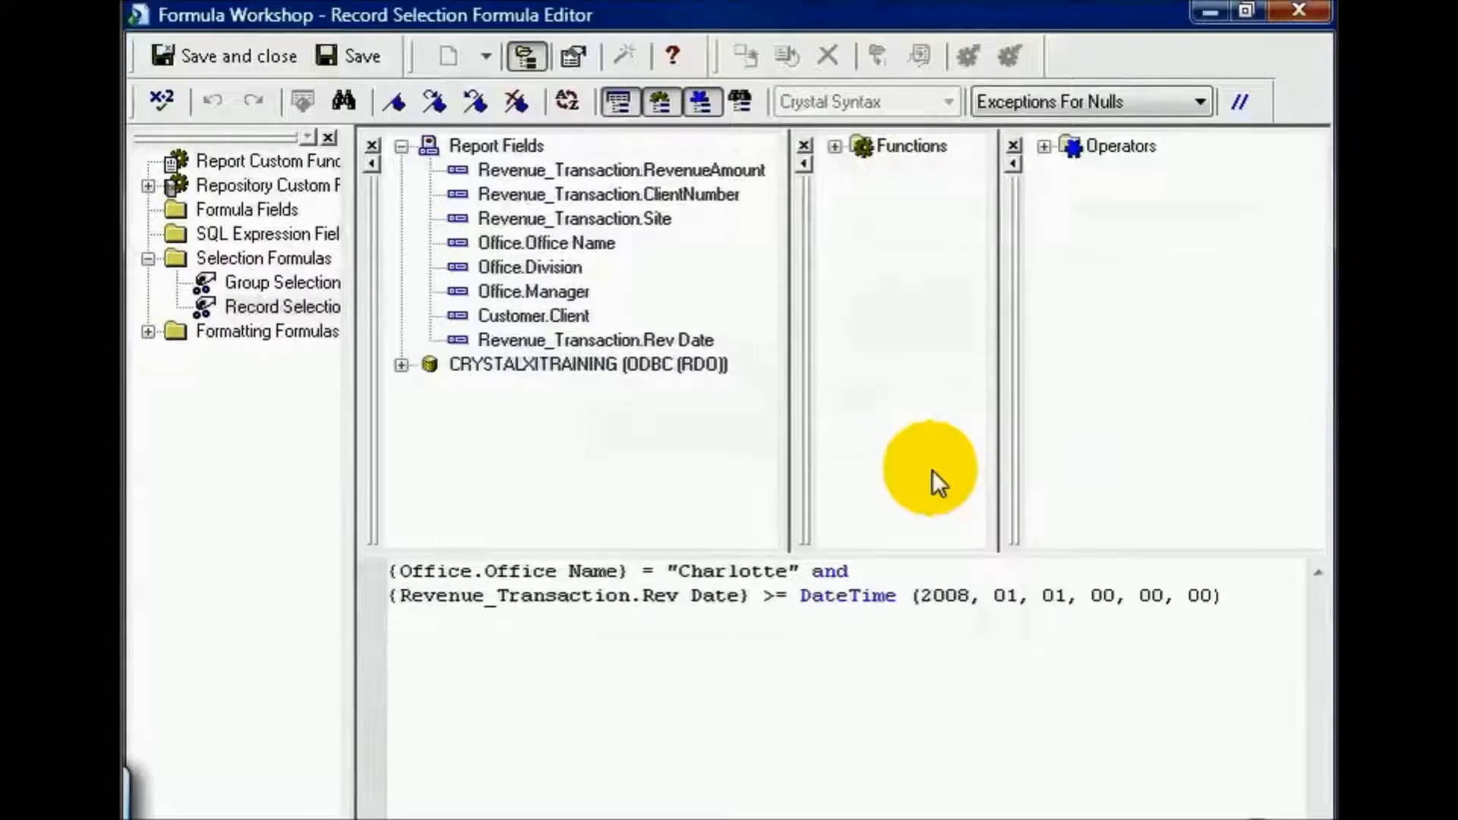
pyautogui.moveTo(937, 489)
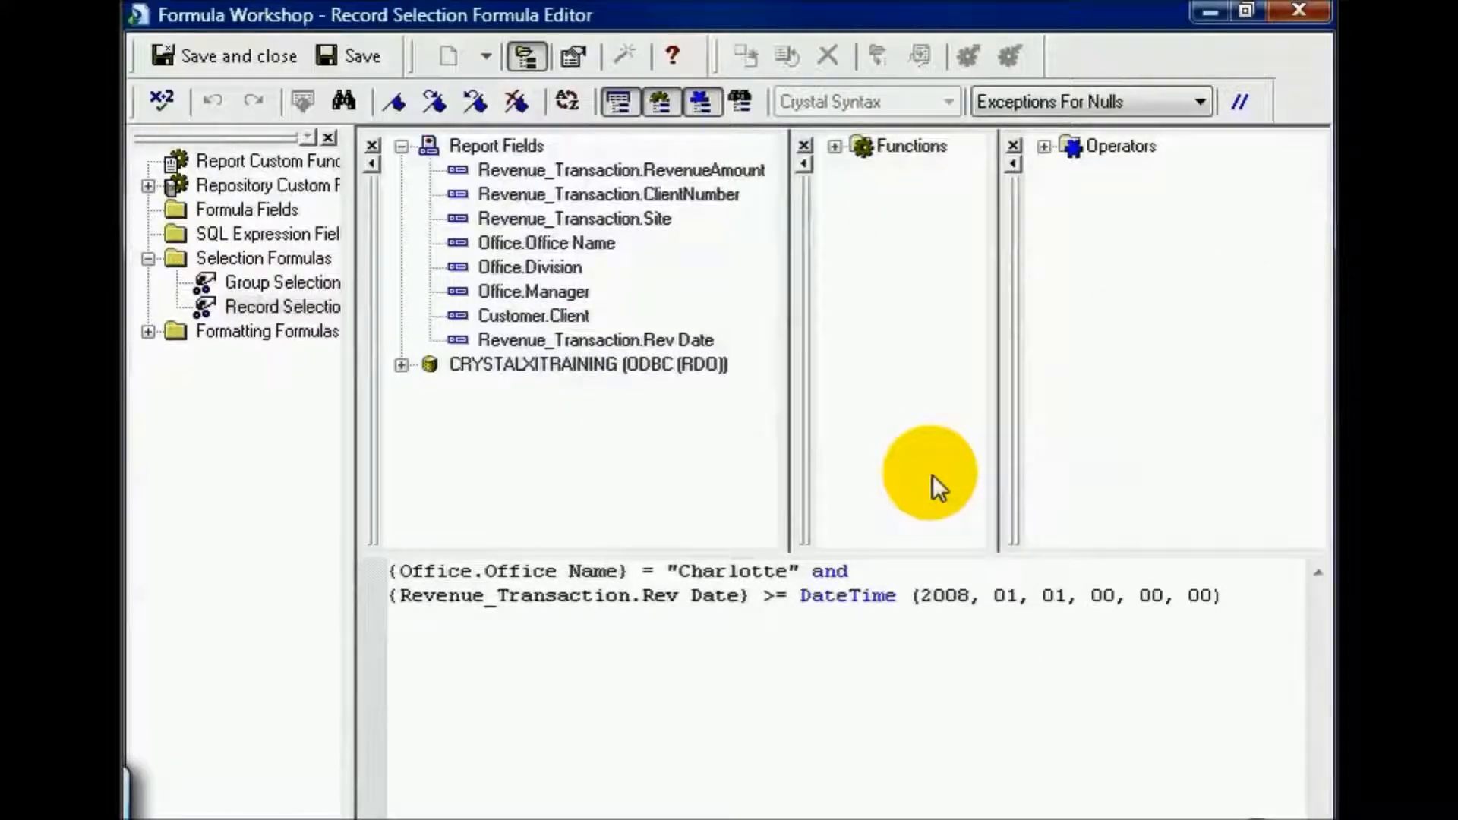
# - Expand the Functions and Operators category trees beside the formula text
pyautogui.click(838, 147)
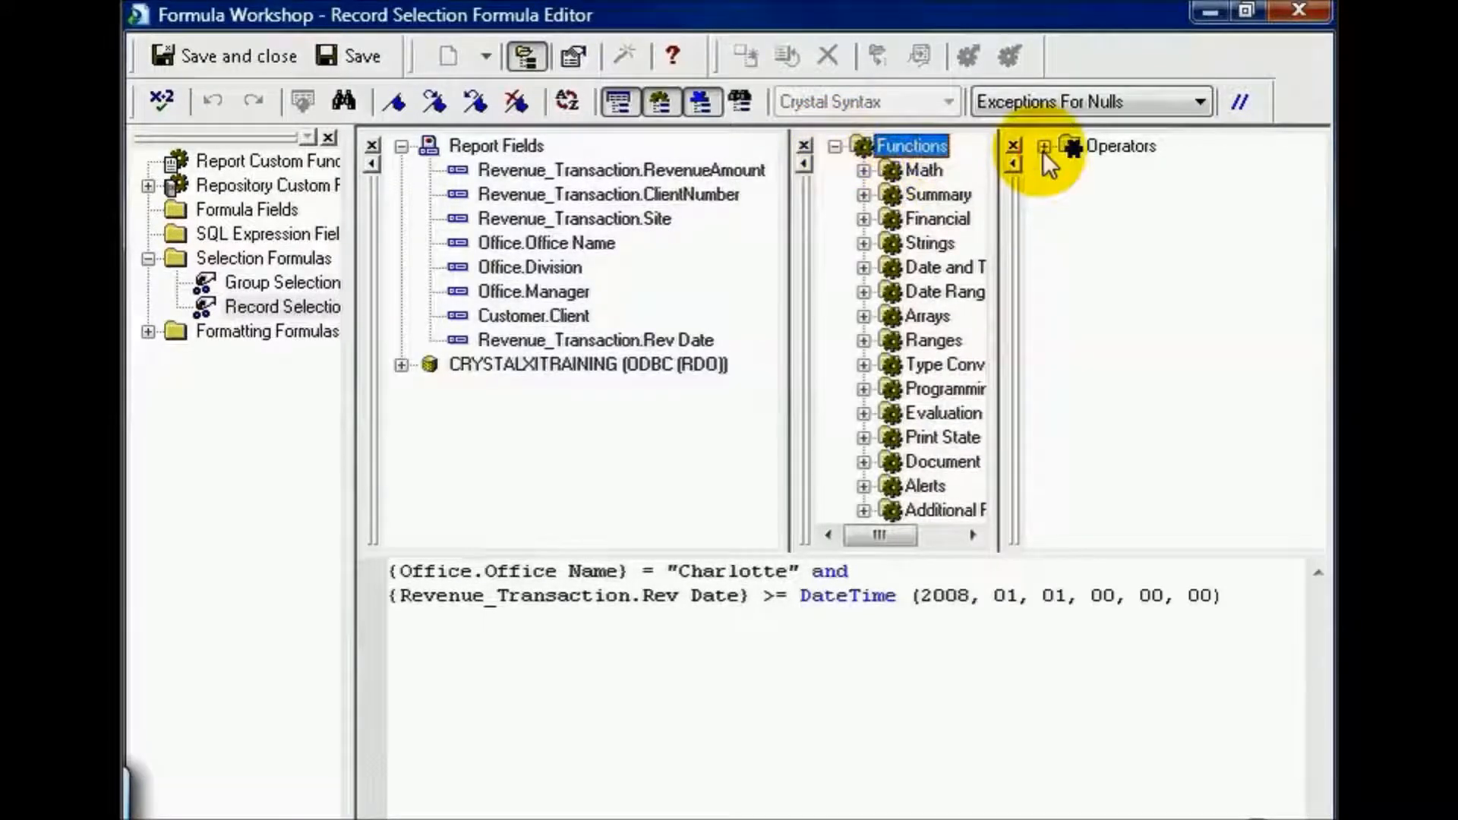
pyautogui.click(1042, 146)
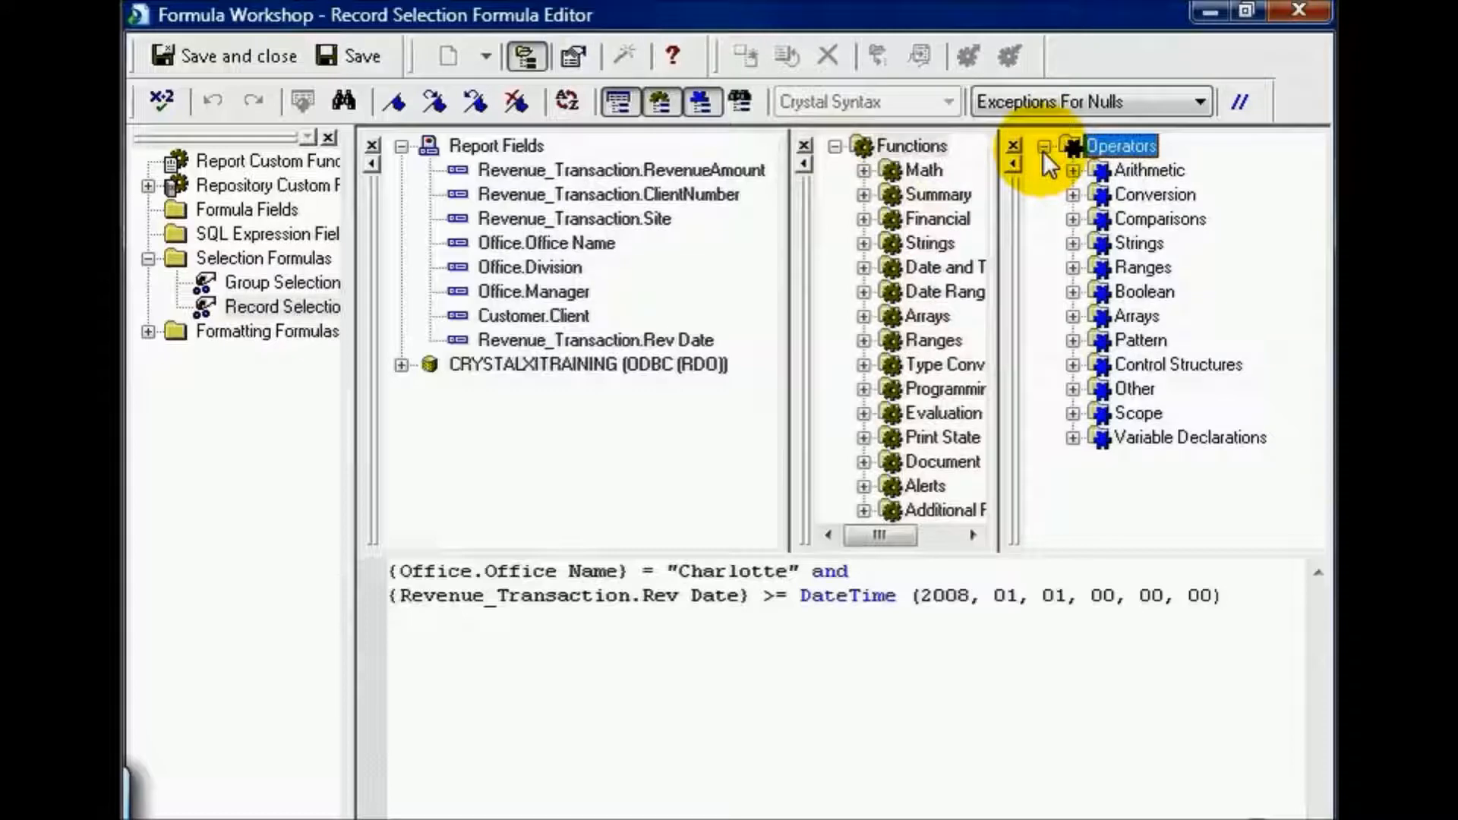
pyautogui.moveTo(870, 194)
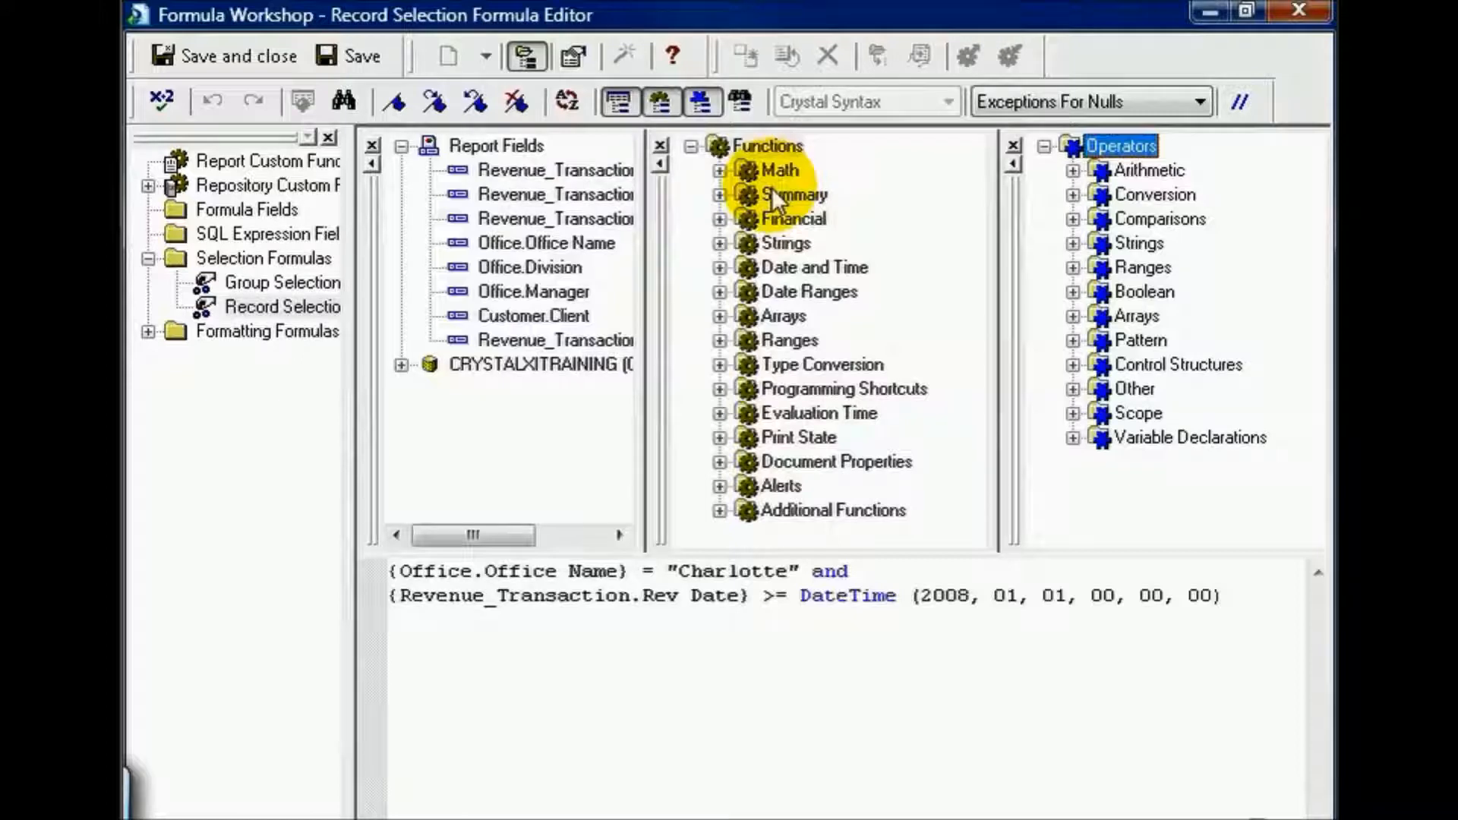
pyautogui.click(1219, 596)
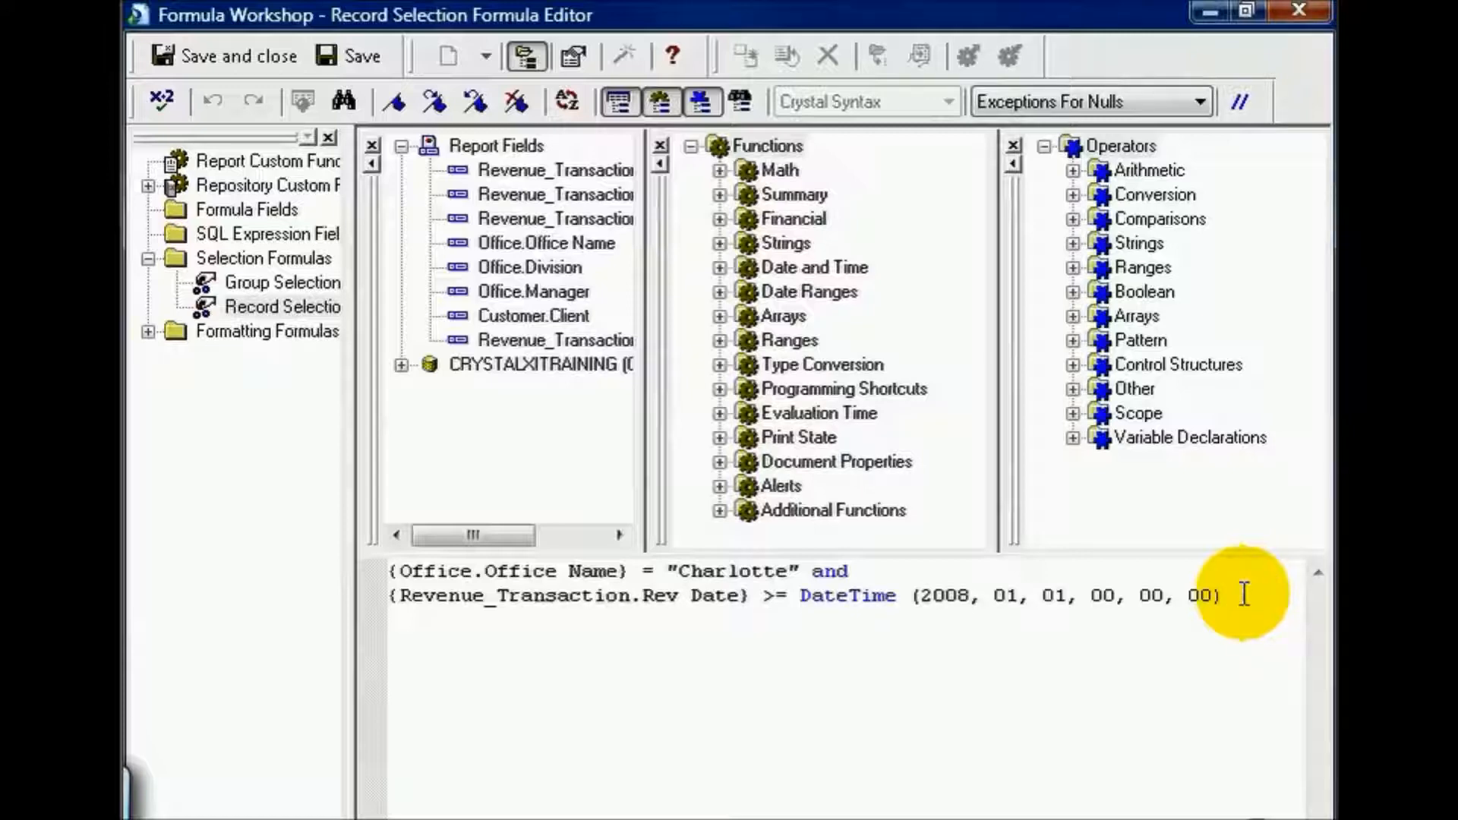
pyautogui.moveTo(401, 378)
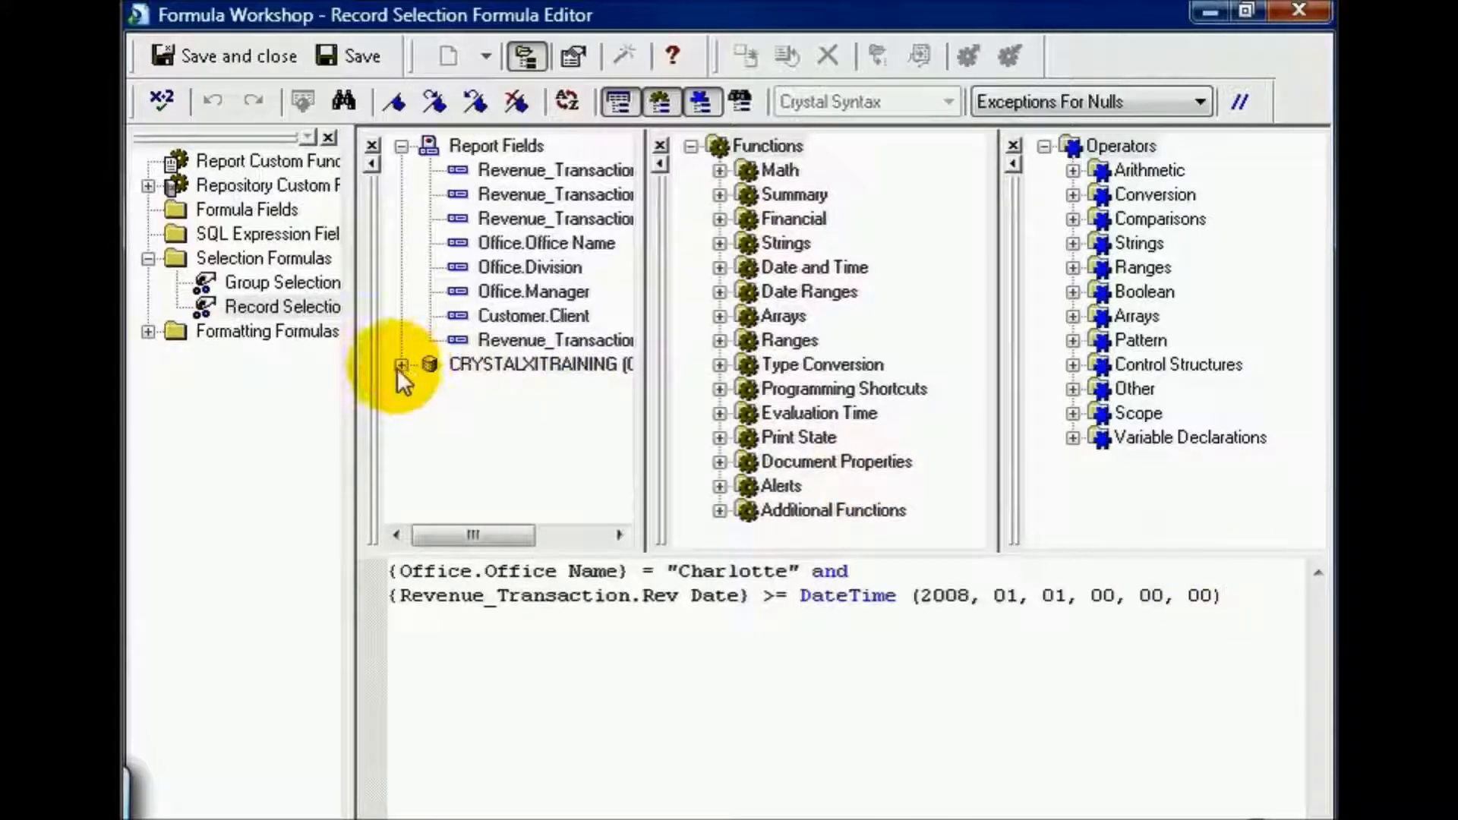
# - Expand the CRYSTALXITRAINING connection to list its tables and widen the report fields pane
pyautogui.click(398, 364)
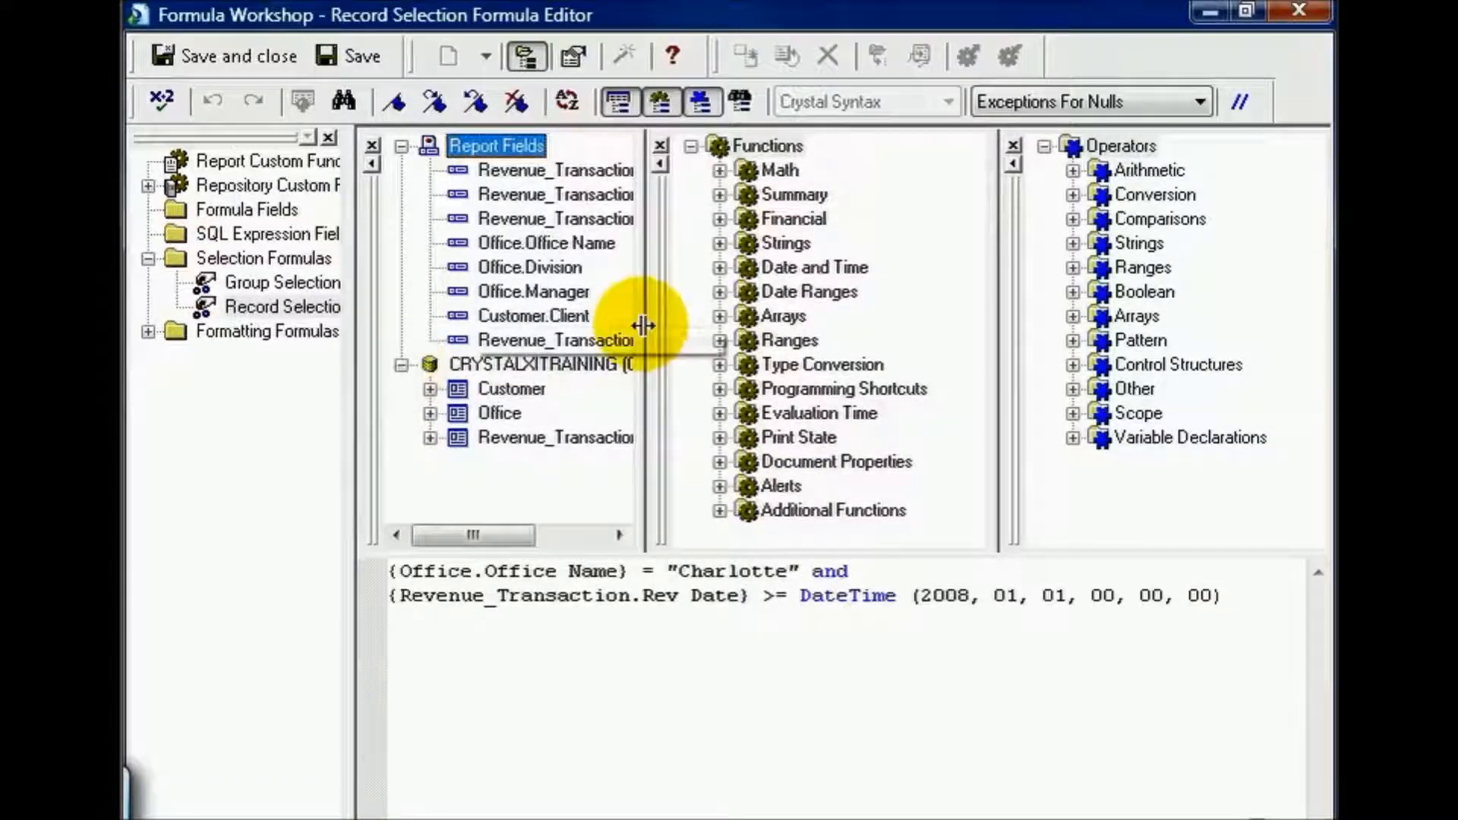
pyautogui.moveTo(645, 324); pyautogui.dragTo(813, 324)
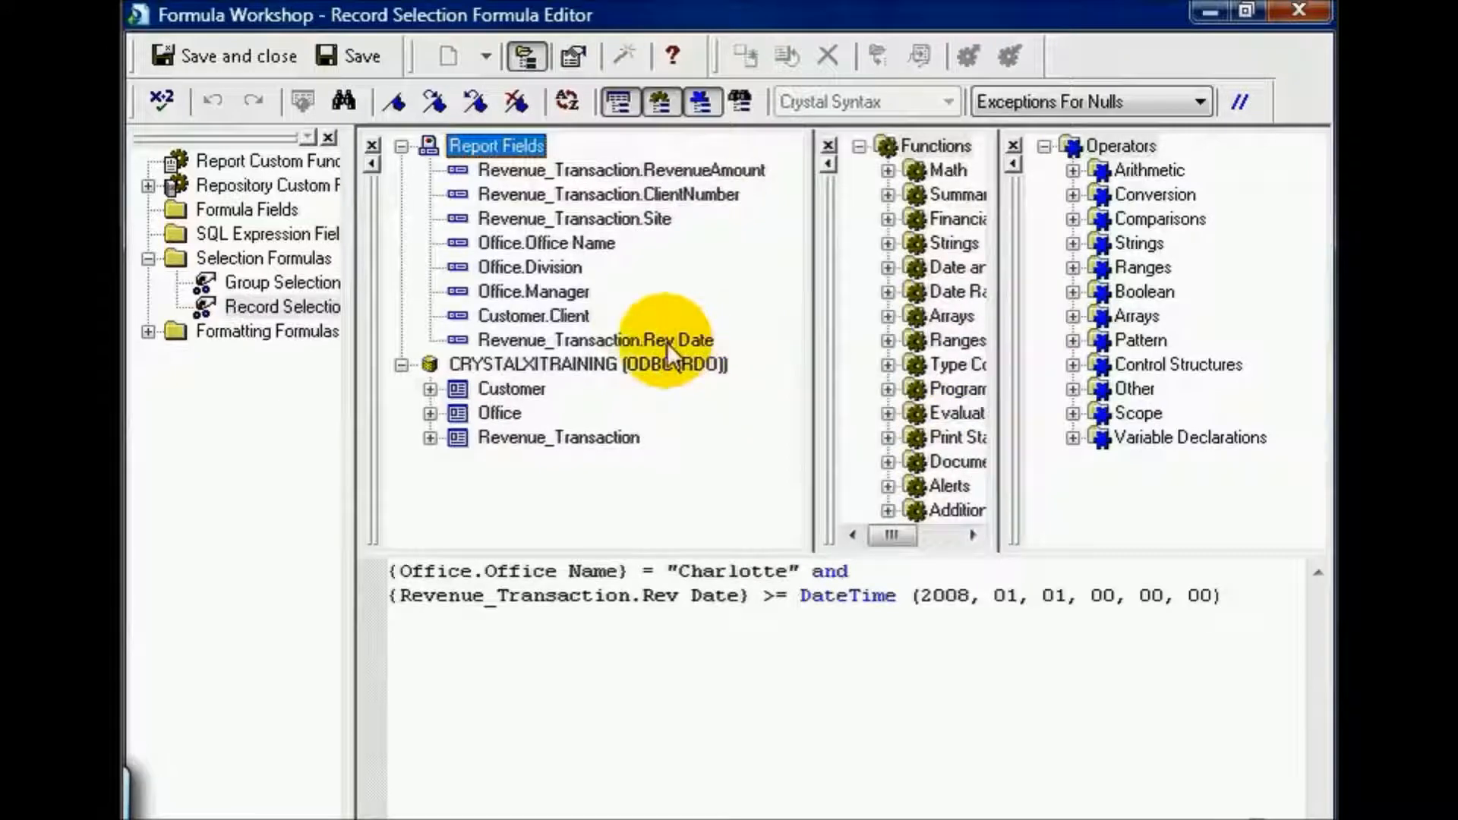
pyautogui.click(674, 594)
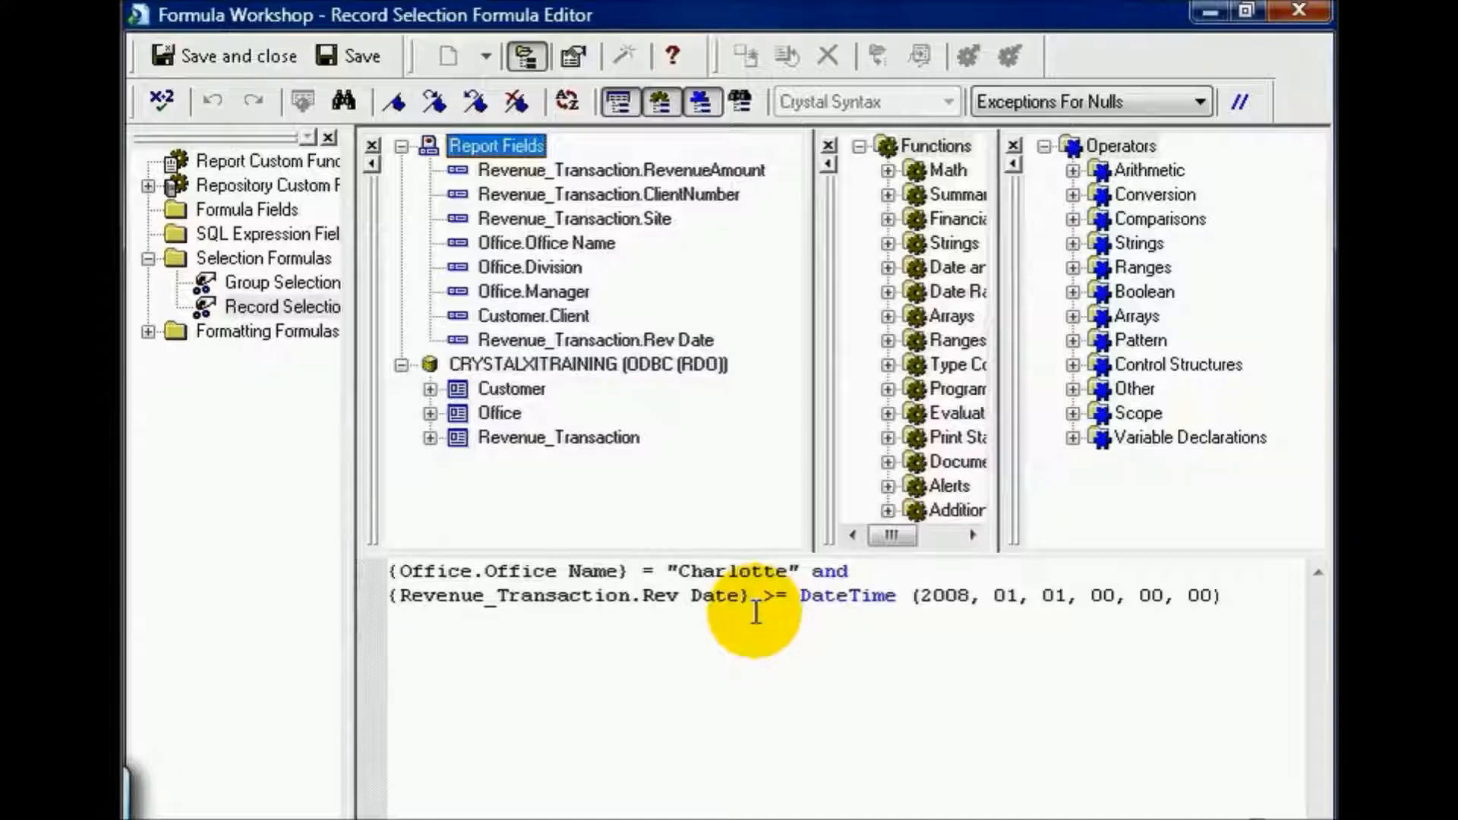
pyautogui.moveTo(665, 585)
pyautogui.write('(')
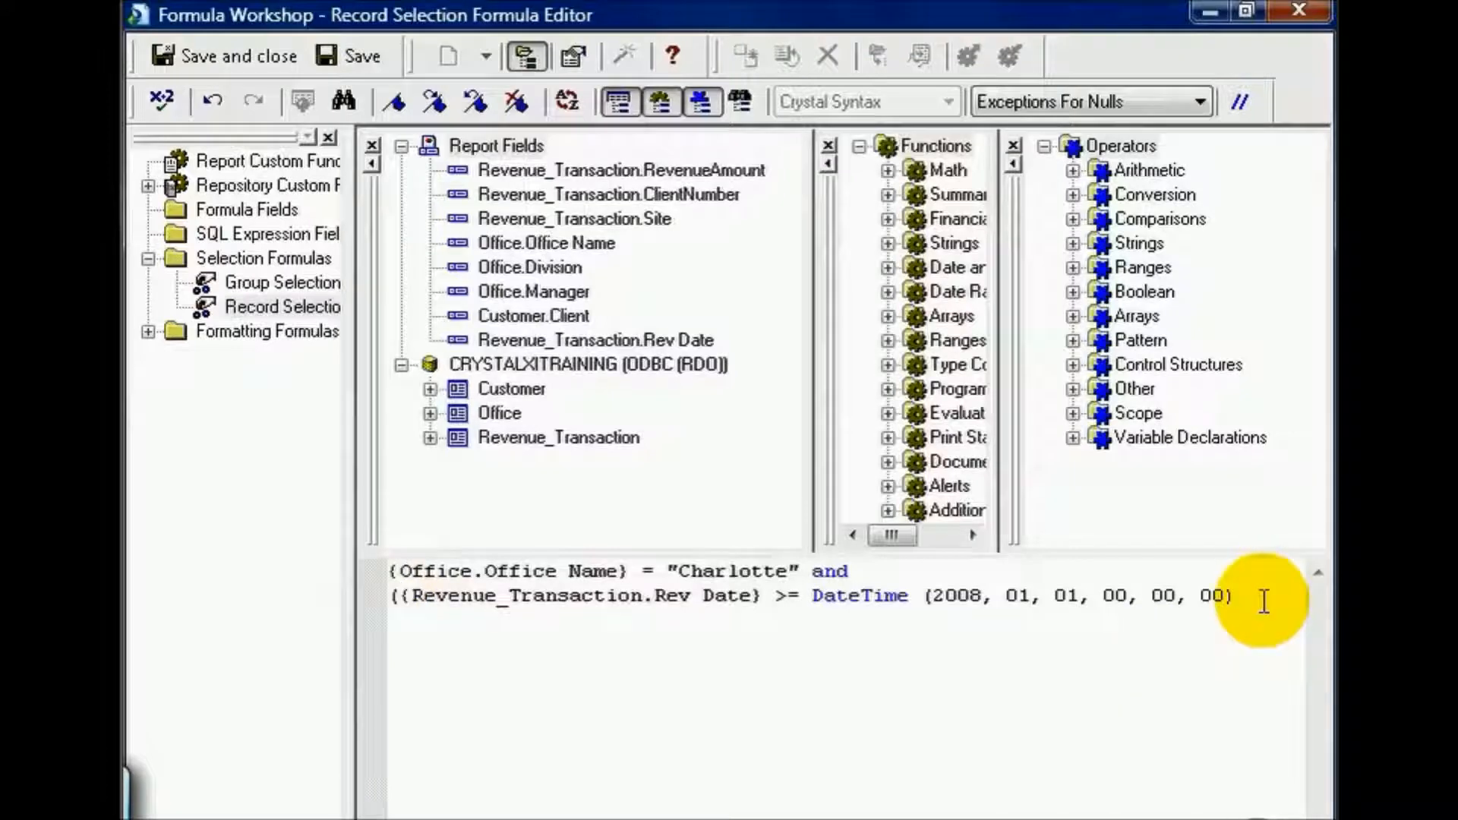
# - Replace the '>= DateTime(2008...)' comparison with '-CurrentDate > 0', wrapping the Rev Date condition in parentheses
pyautogui.write(')')
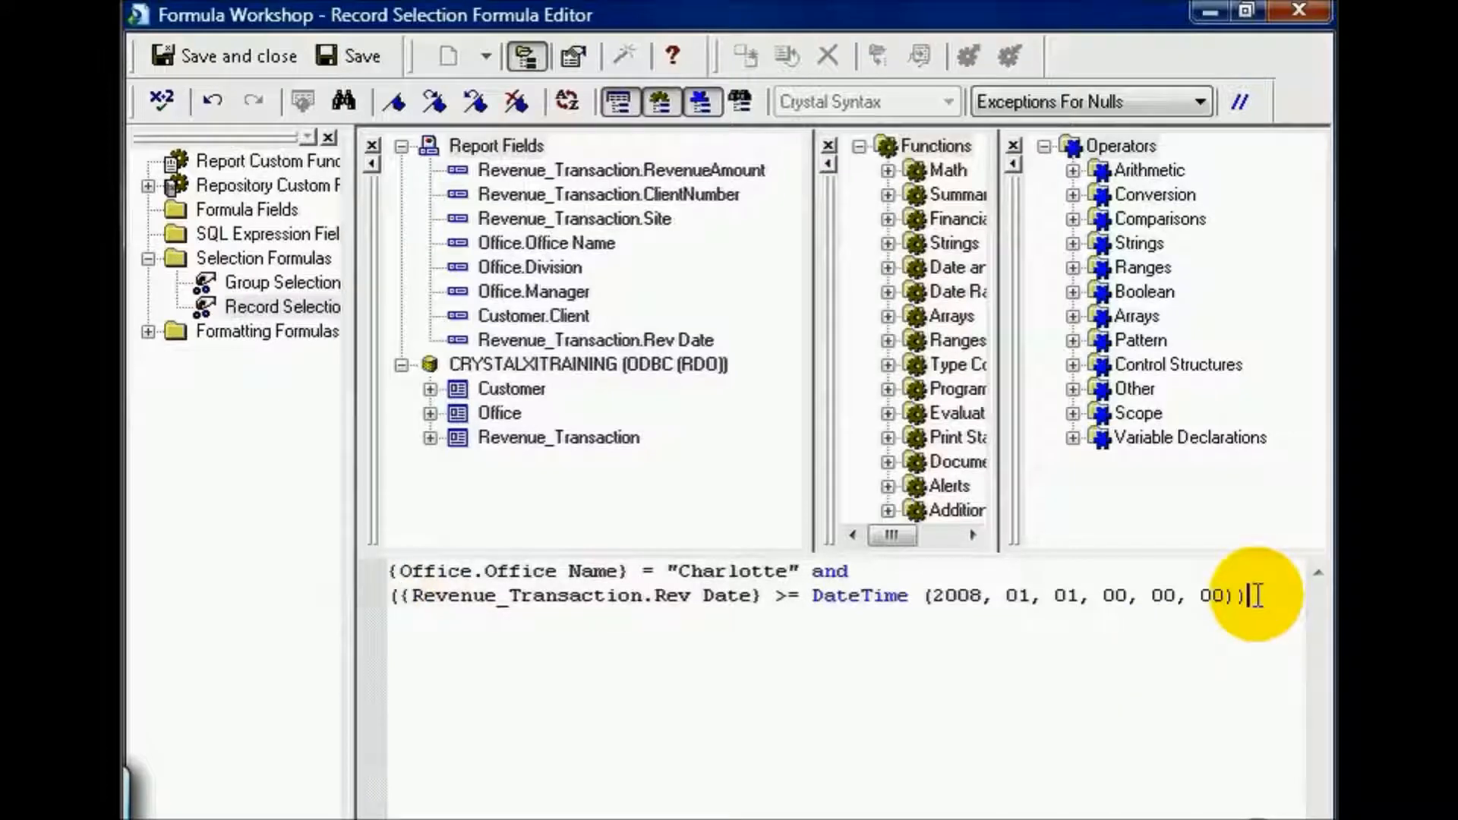
pyautogui.moveTo(1227, 596); pyautogui.dragTo(1051, 595)
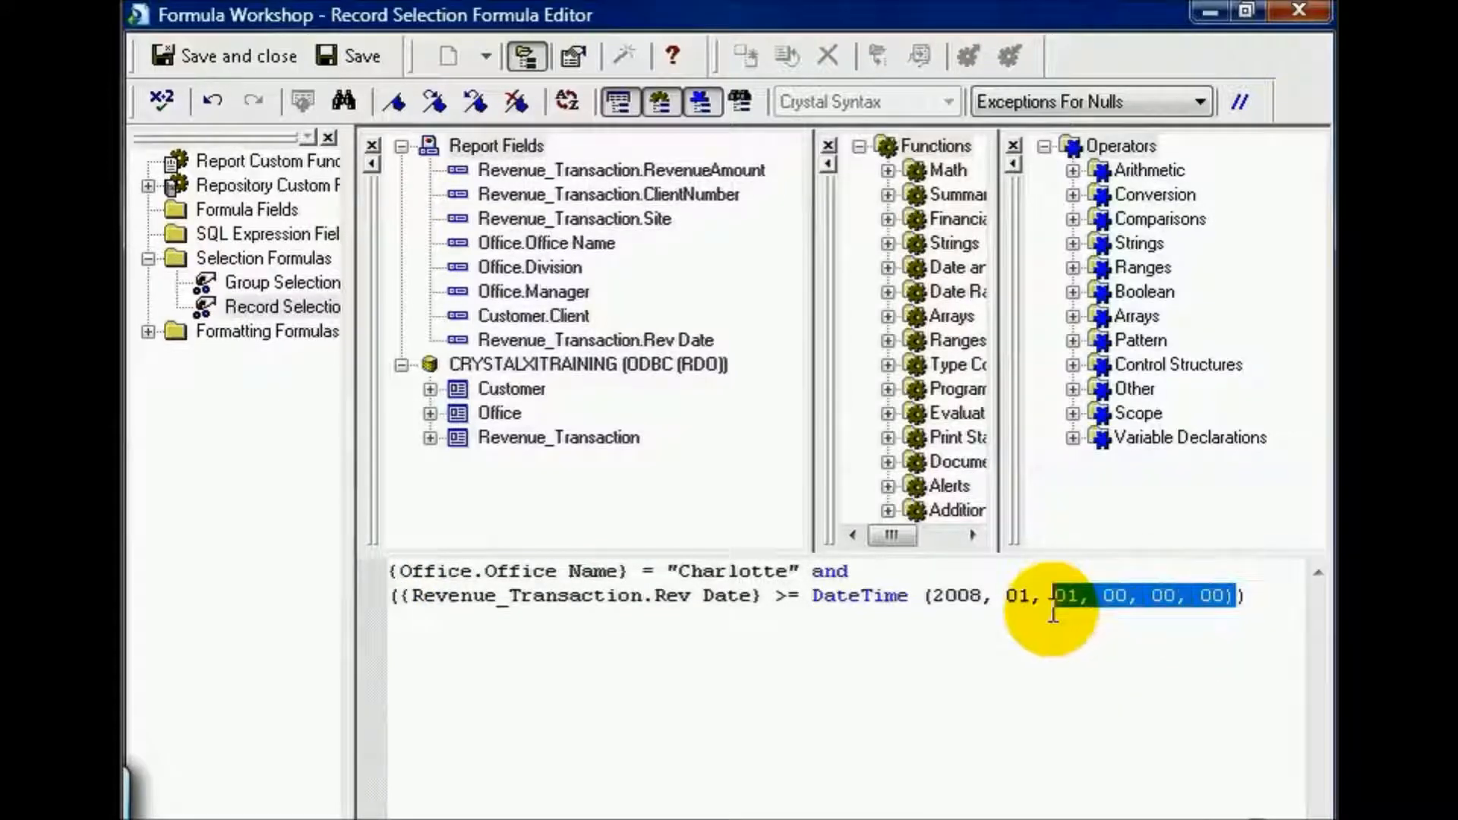
pyautogui.press('Delete')
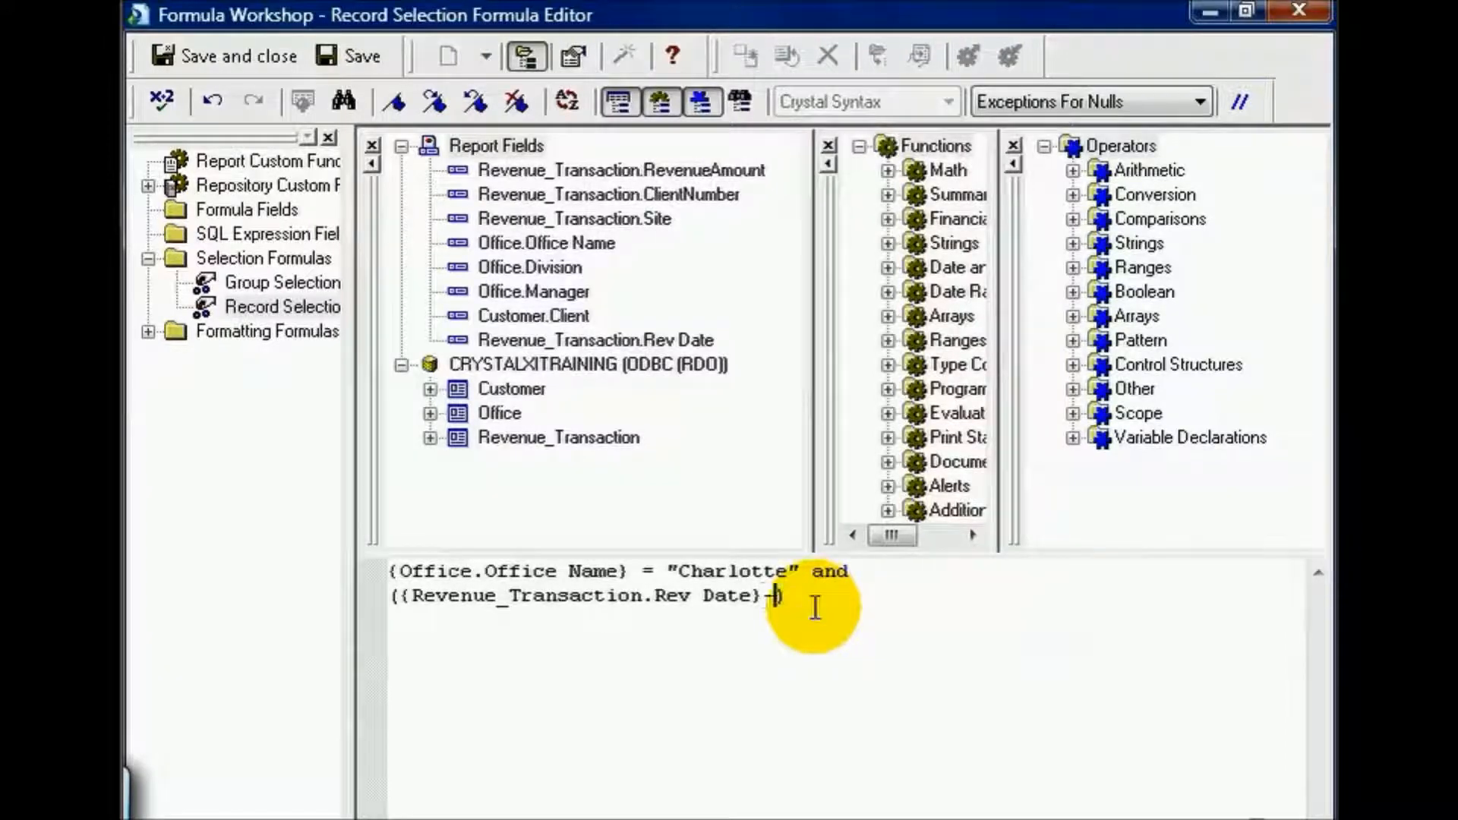
pyautogui.write('CurrentDate >')
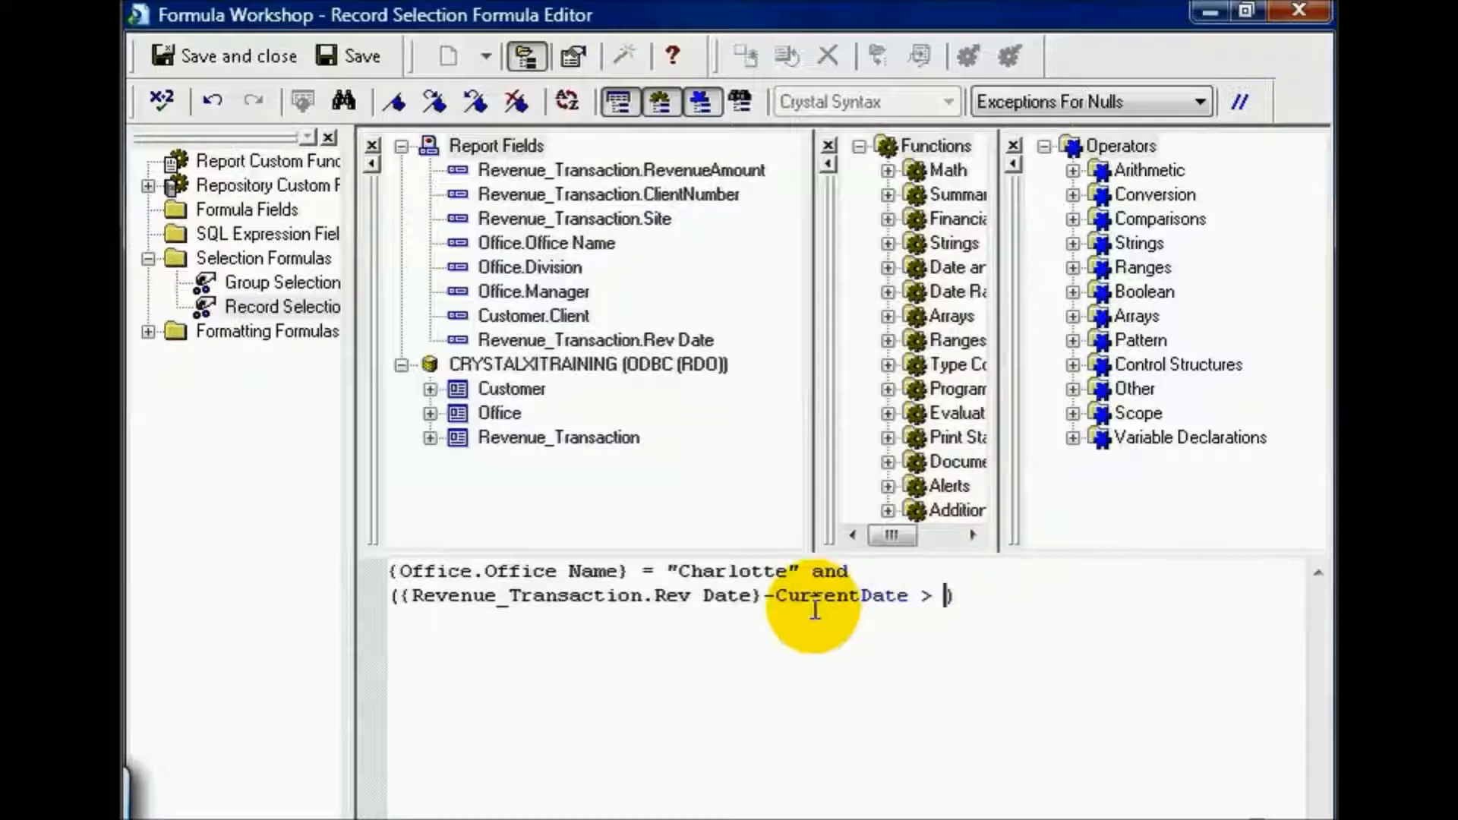
pyautogui.write('0)')
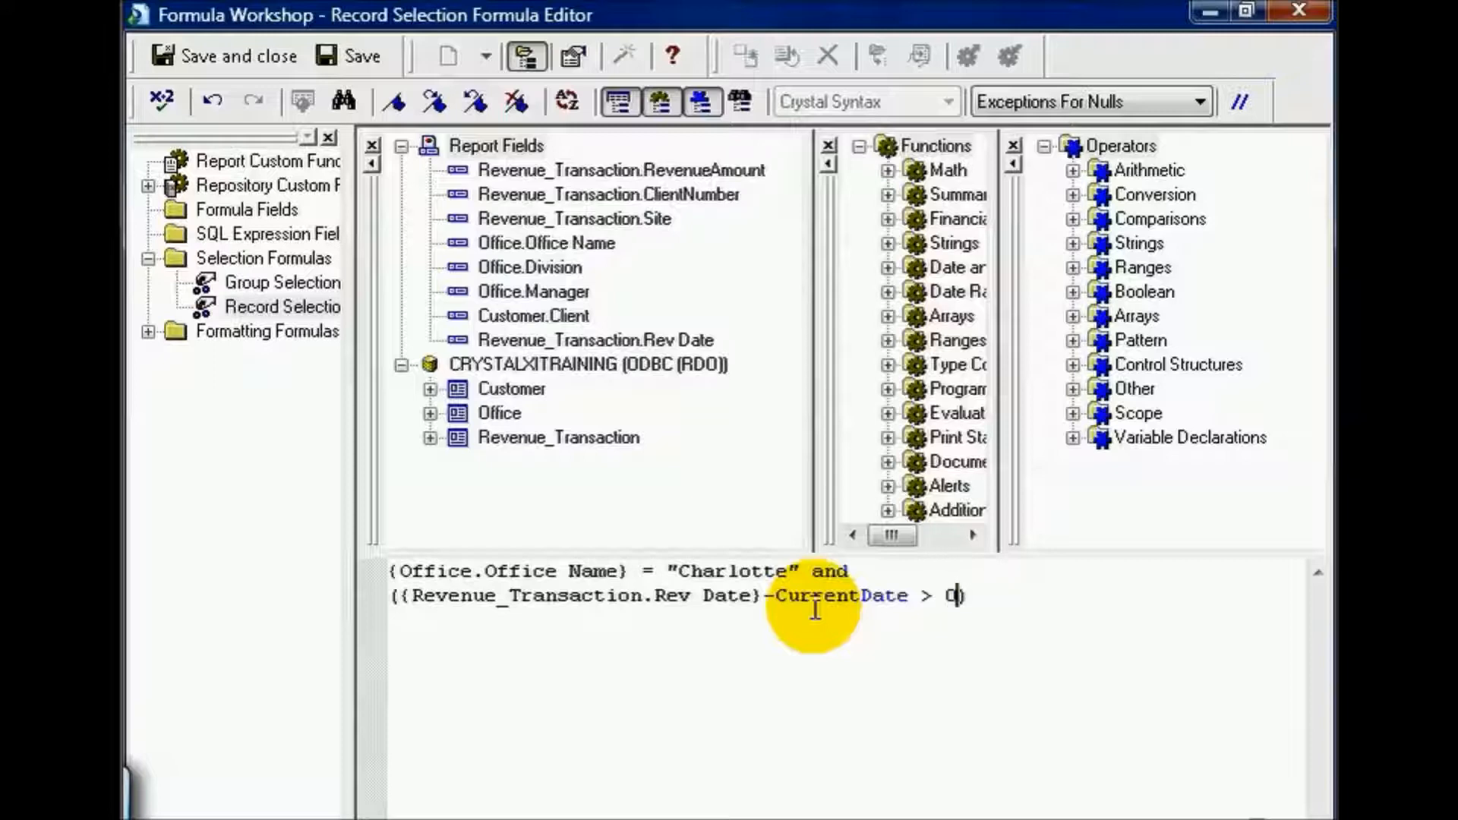
pyautogui.write(')')
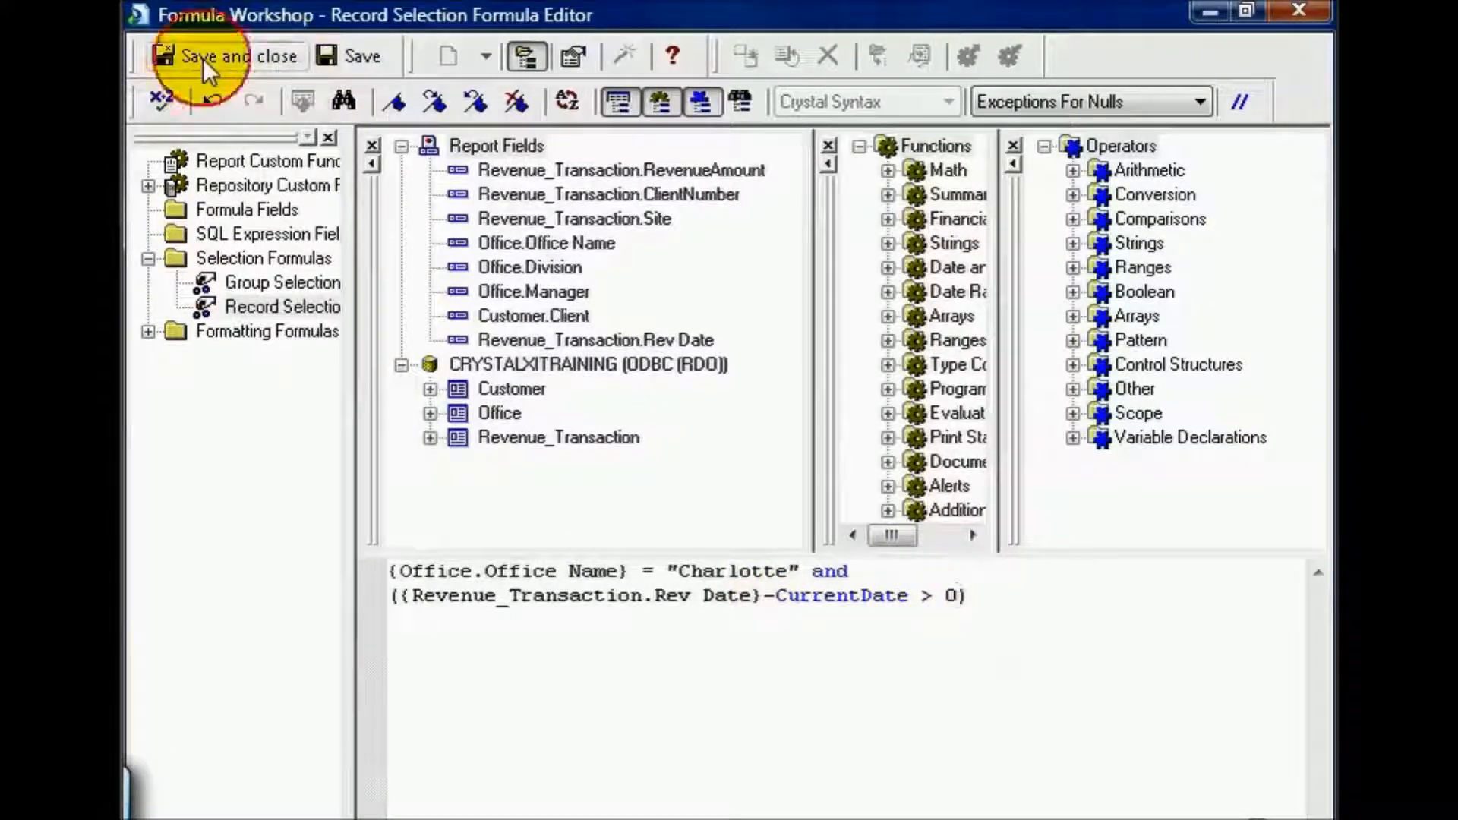
# - Save and close the formula, leaving the preview with no matching records
pyautogui.click(220, 57)
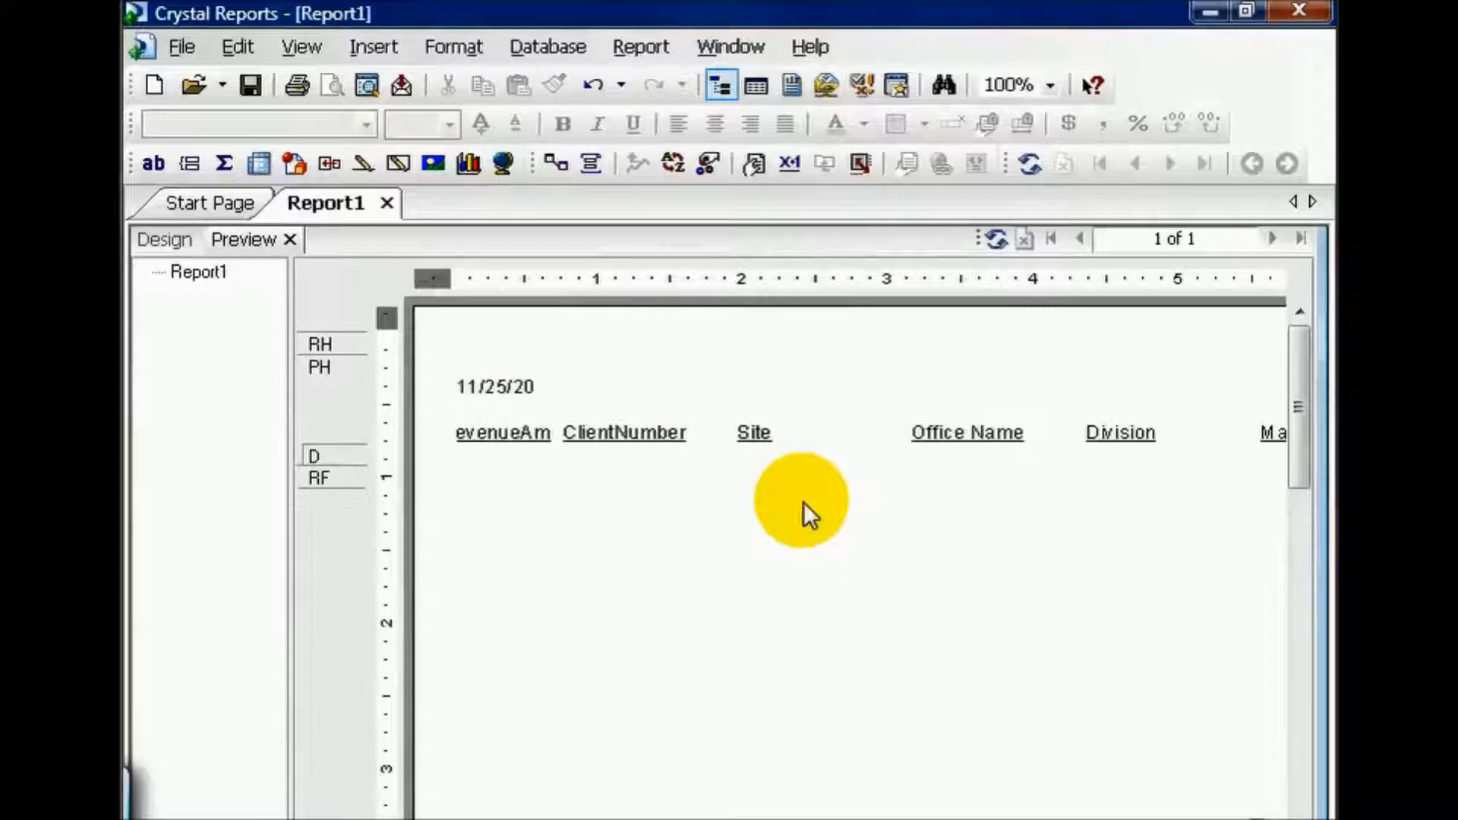
pyautogui.moveTo(809, 518)
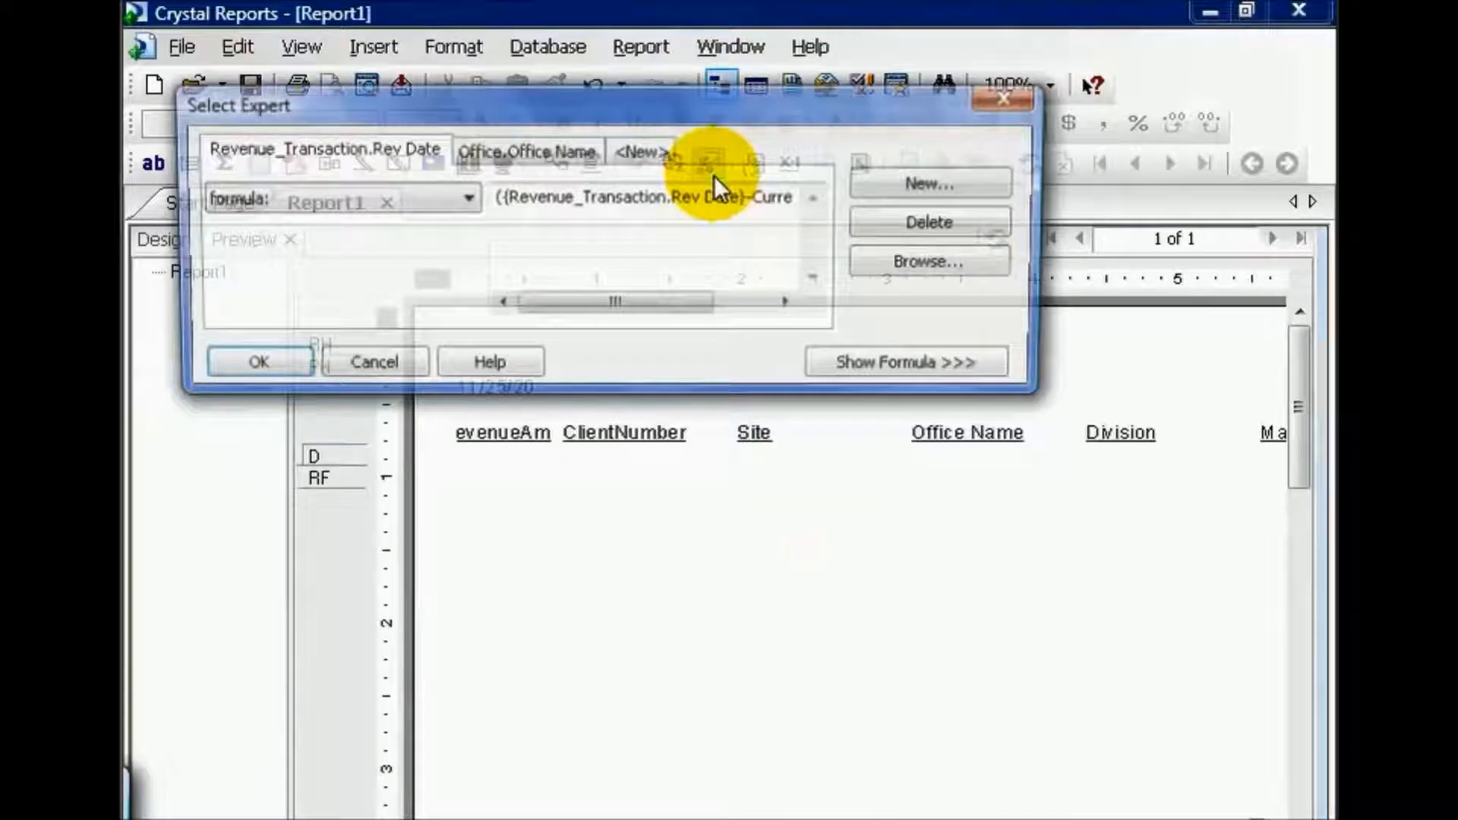
# - Reopen the selection formula in the Formula Editor and remove '-CurrentDate' from the date condition
pyautogui.click(907, 360)
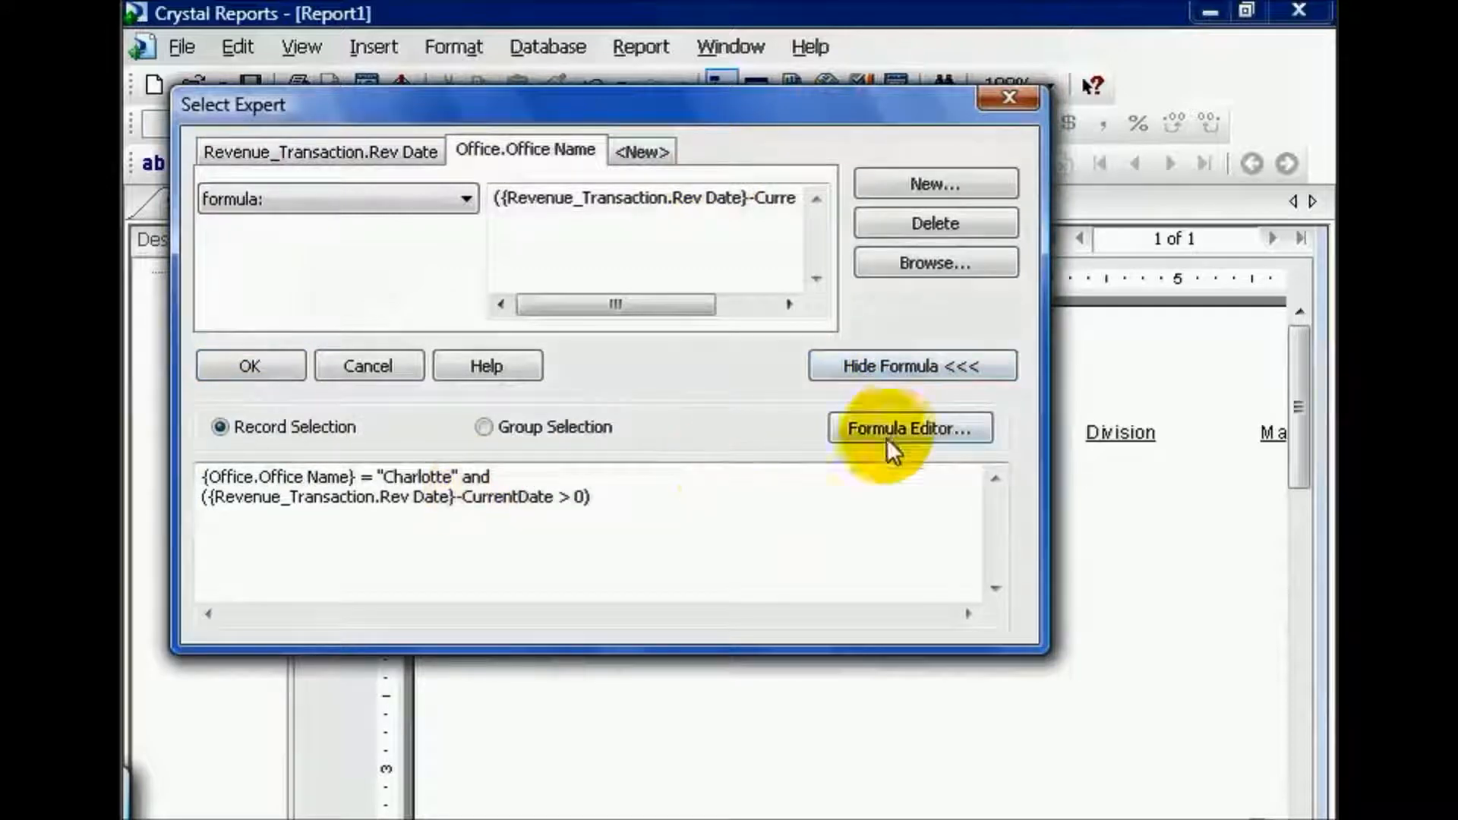
pyautogui.click(909, 427)
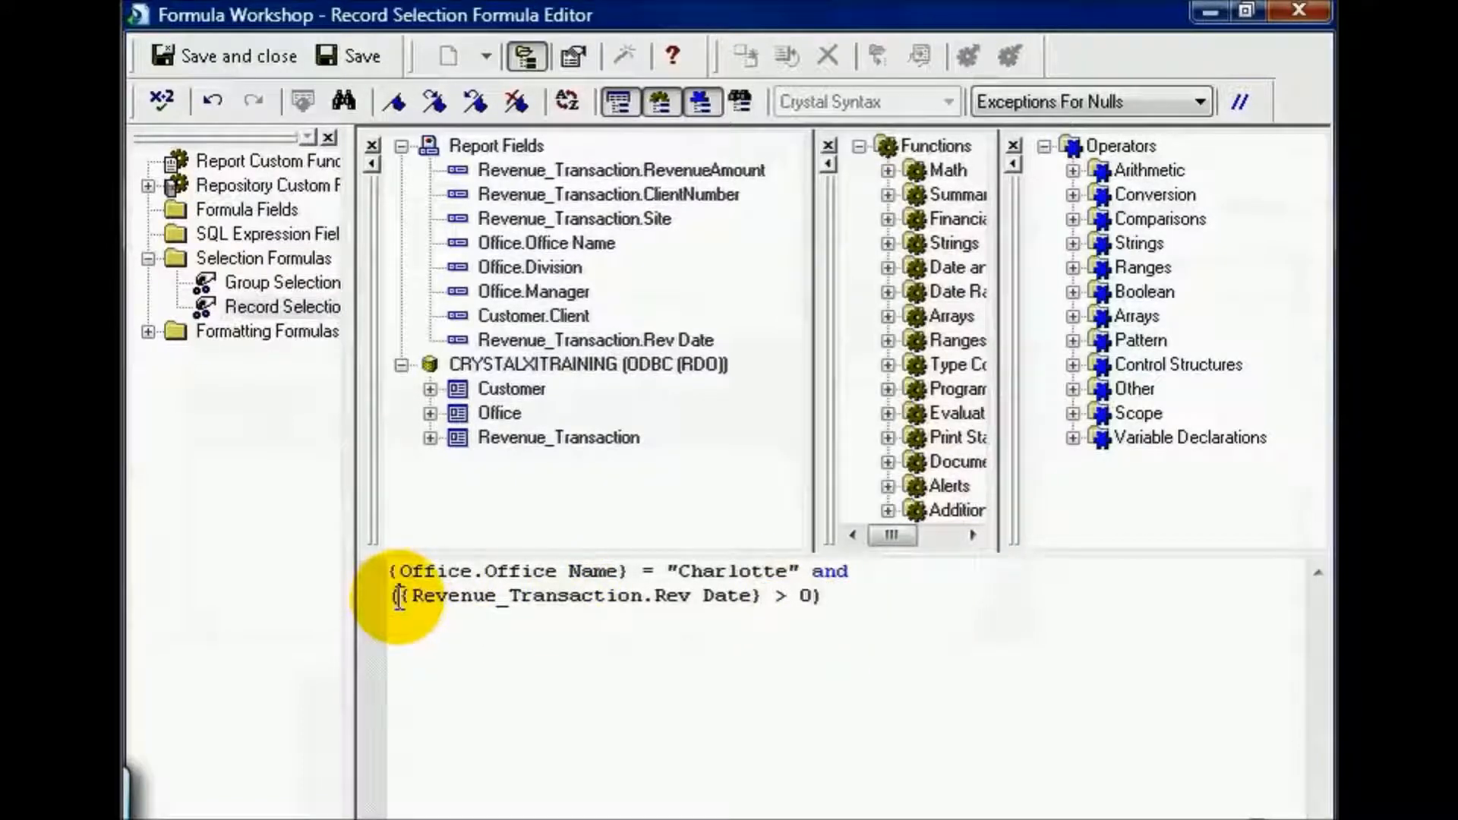
# - Make the condition 'CurrentDate - Rev Date > 0', save it and refresh the data to show Charlotte records
pyautogui.write('CurrentDate-')
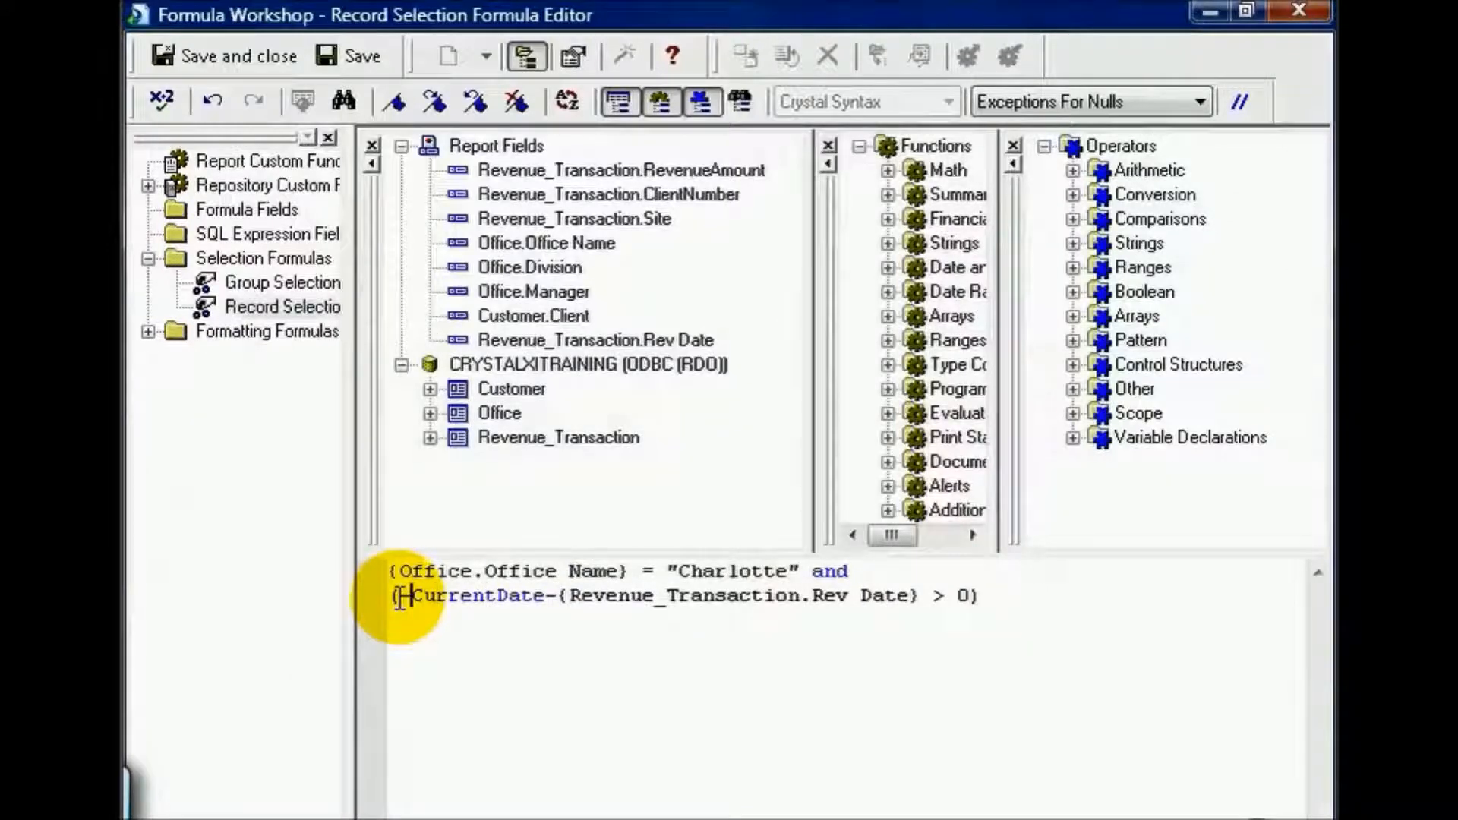
pyautogui.moveTo(799, 534)
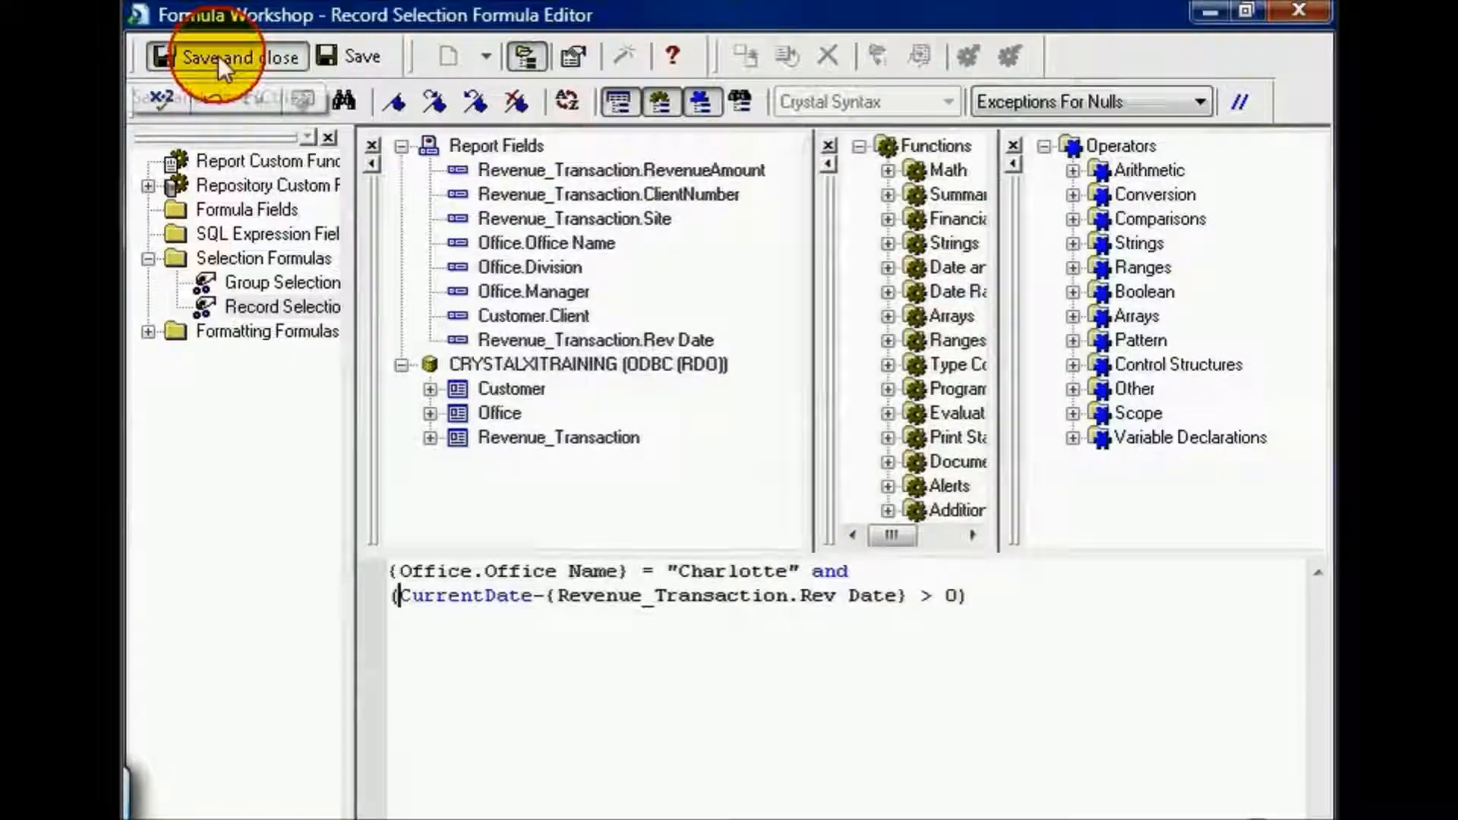
pyautogui.click(237, 57)
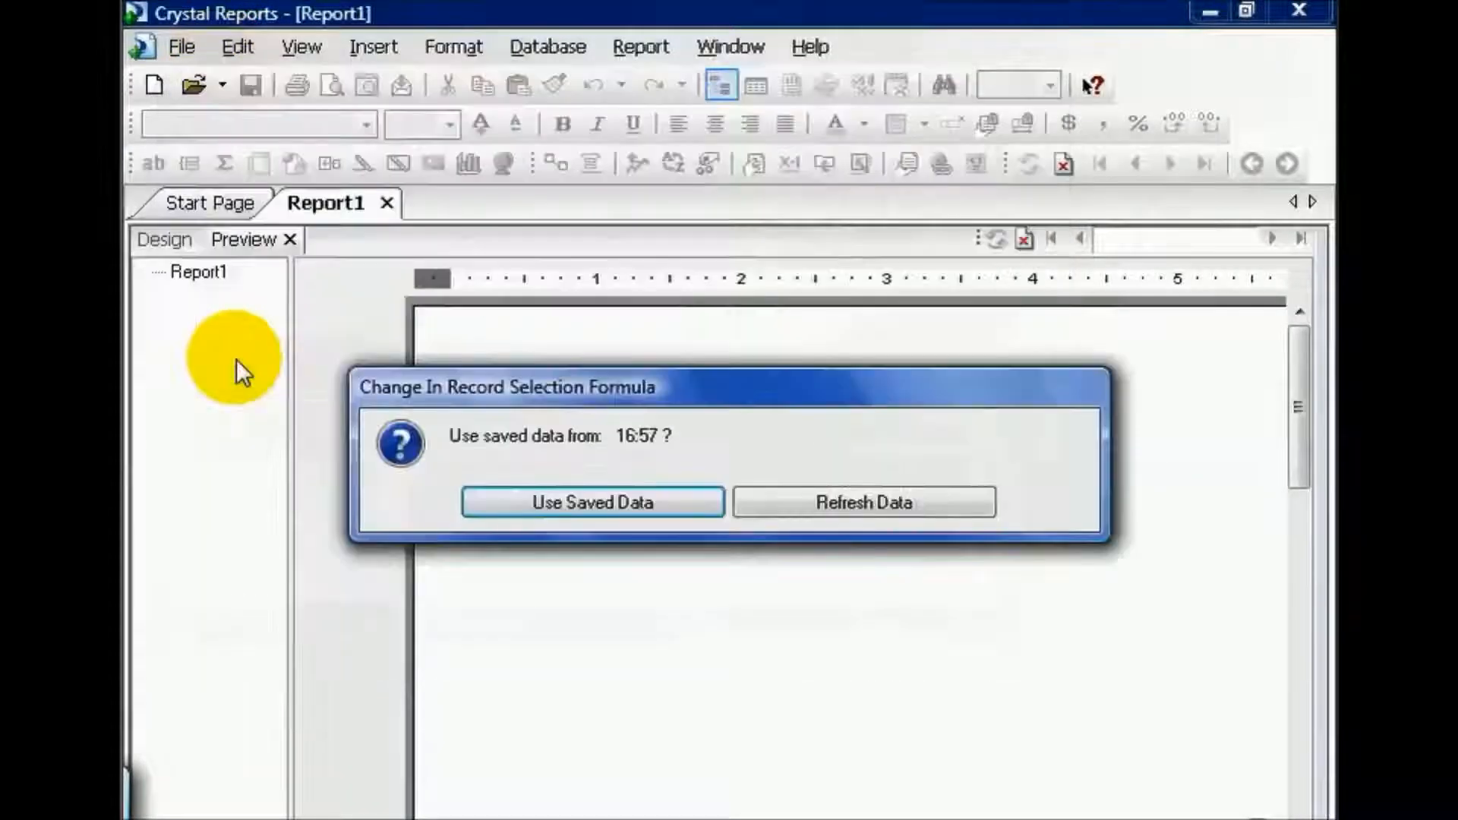
pyautogui.click(591, 502)
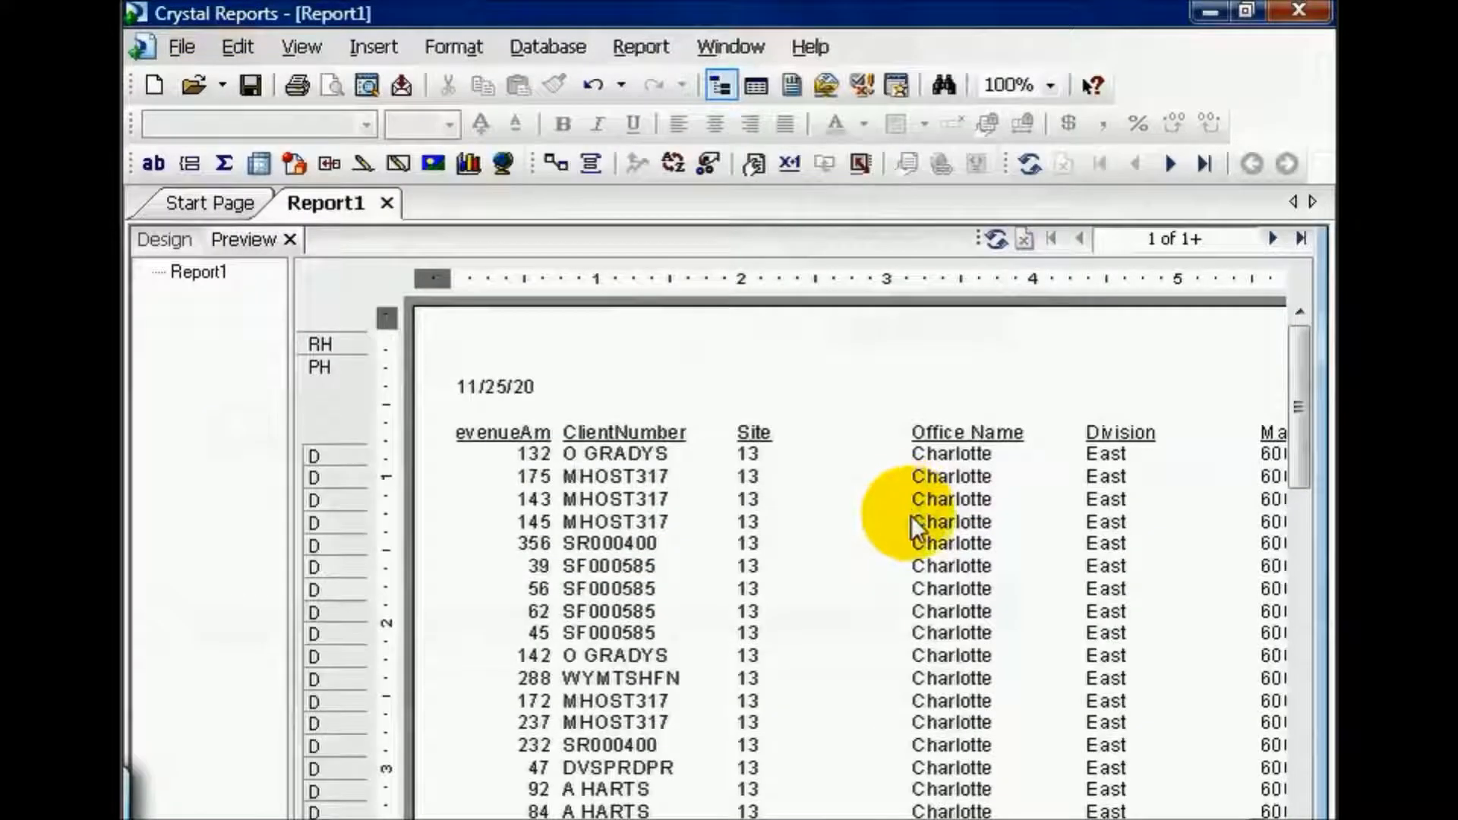